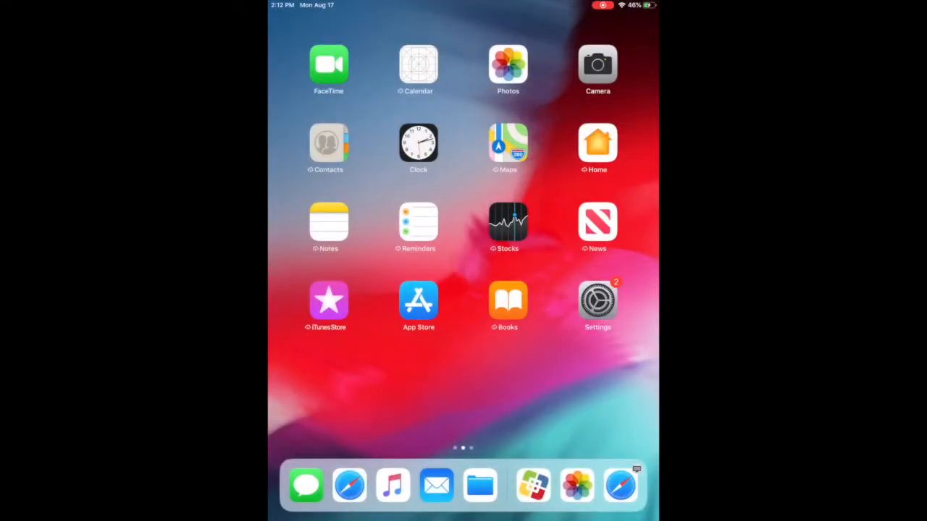
Swipe to the home screen page holding Self Service and Classroom
{"action": "scroll", "scroll_direction": "left", "scroll_amount": 3}
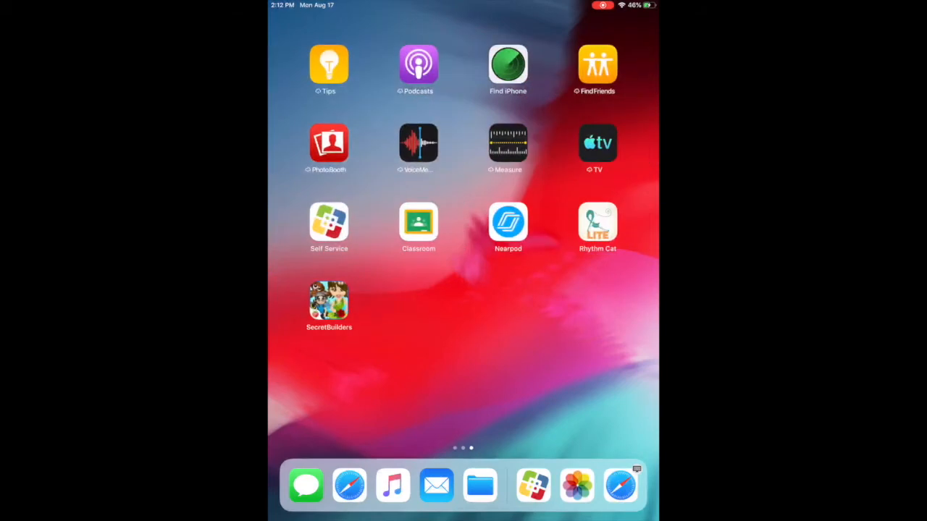
From the Self Service catalog, locate 'Sora, by OverDrive' and install it
{"action": "left_click", "coordinate": [327, 220]}
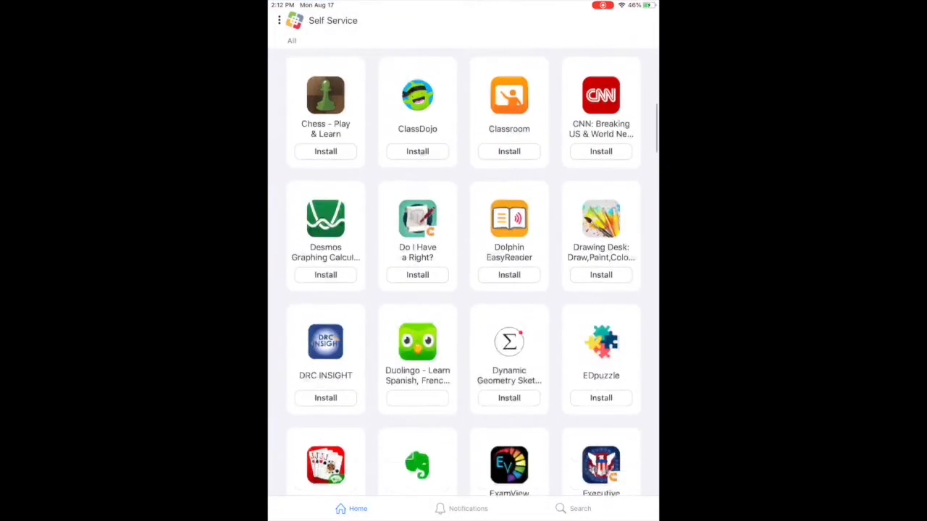
{"action": "scroll", "scroll_direction": "down", "scroll_amount": 3}
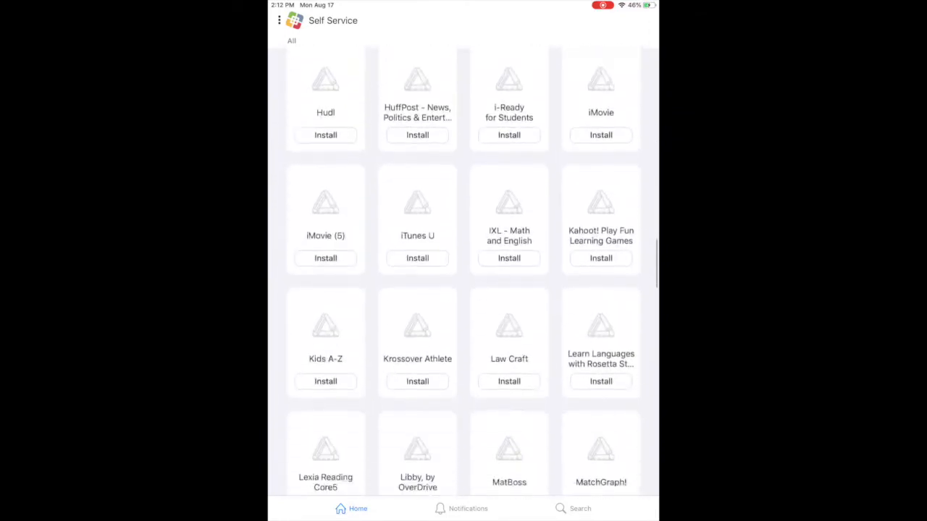
{"action": "scroll", "scroll_direction": "down", "scroll_amount": 3}
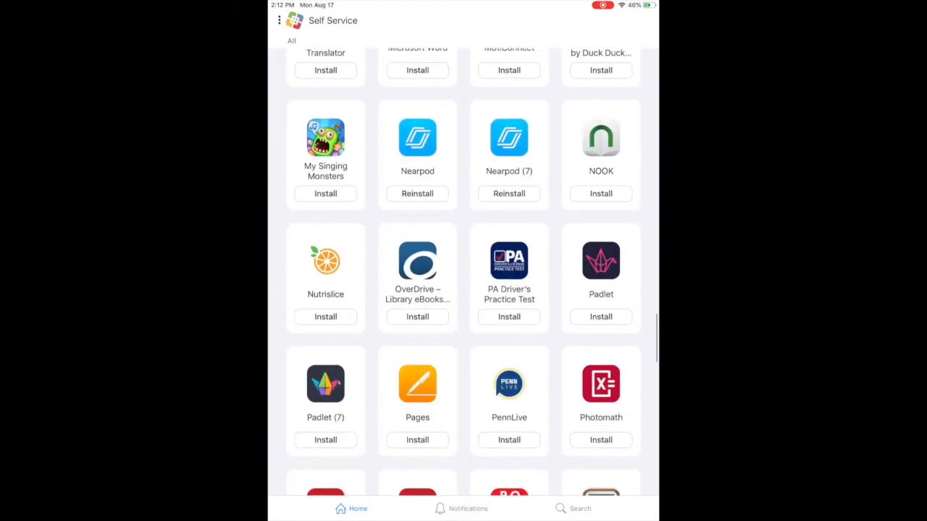
{"action": "scroll", "scroll_direction": "down", "scroll_amount": 3}
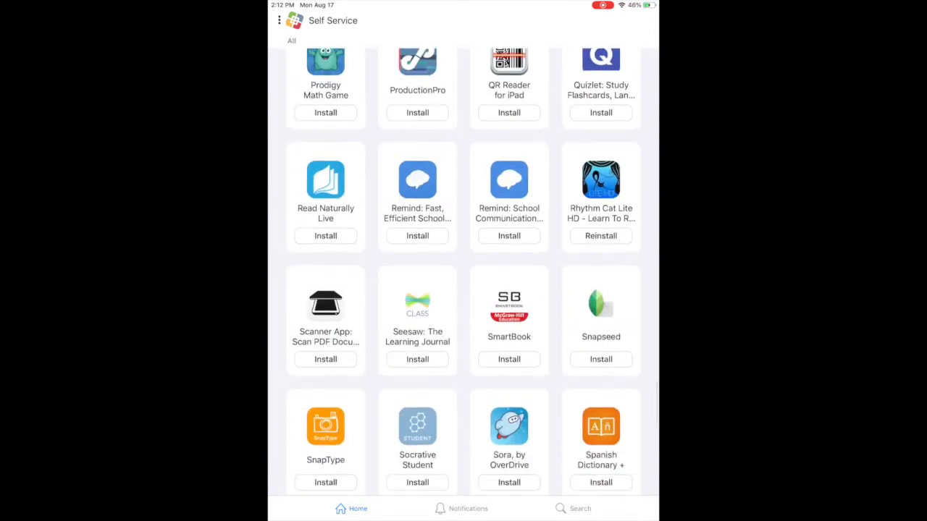
{"action": "scroll", "scroll_direction": "down", "scroll_amount": 3}
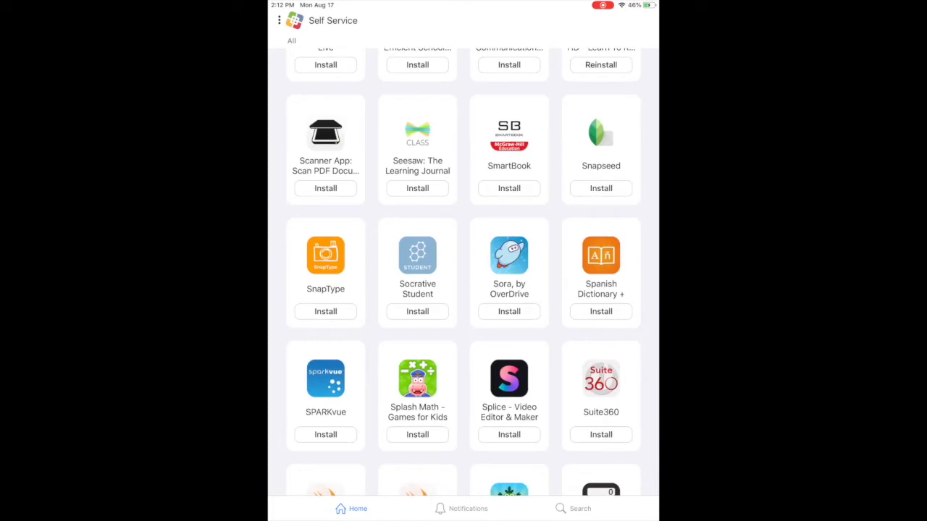
{"action": "left_click", "coordinate": [509, 312]}
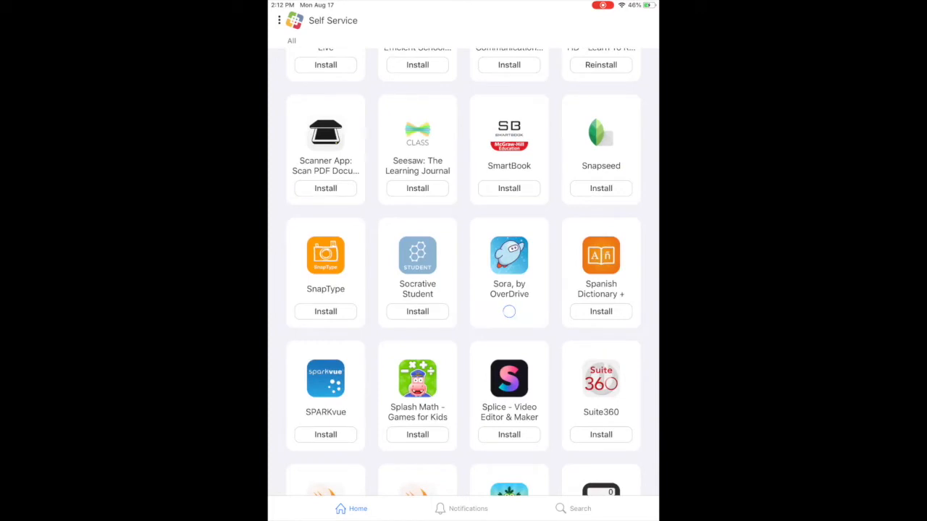
{"action": "left_click", "coordinate": [508, 311]}
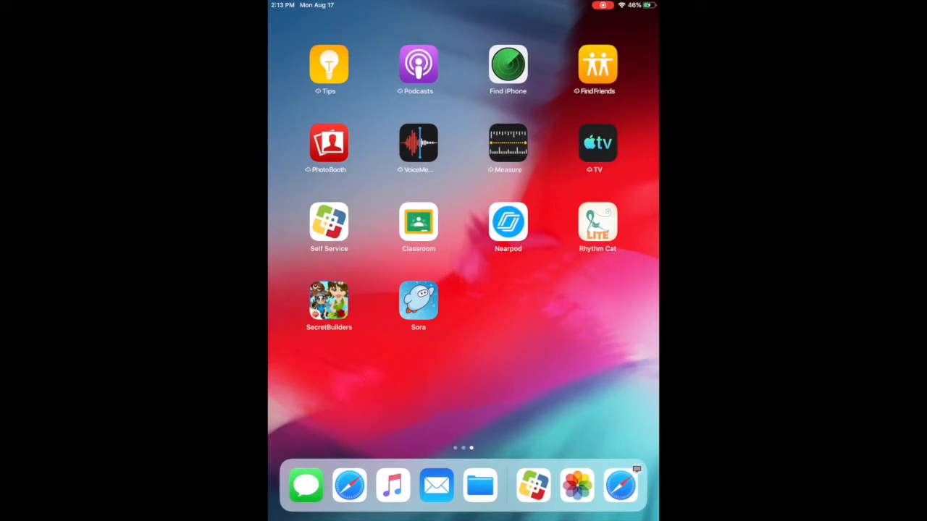
Launch Sora, choose Find my school and swipe past the suggested school cards
{"action": "left_click", "coordinate": [417, 299]}
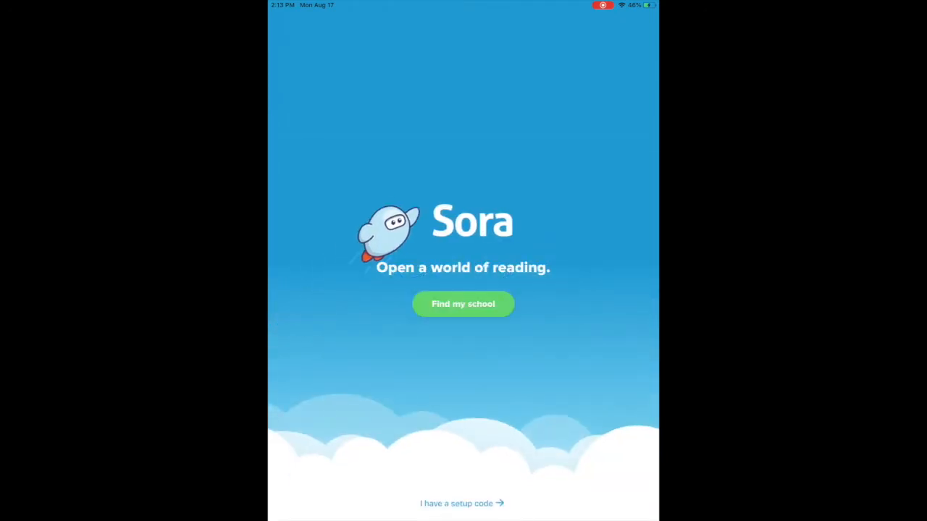
{"action": "left_click", "coordinate": [463, 304]}
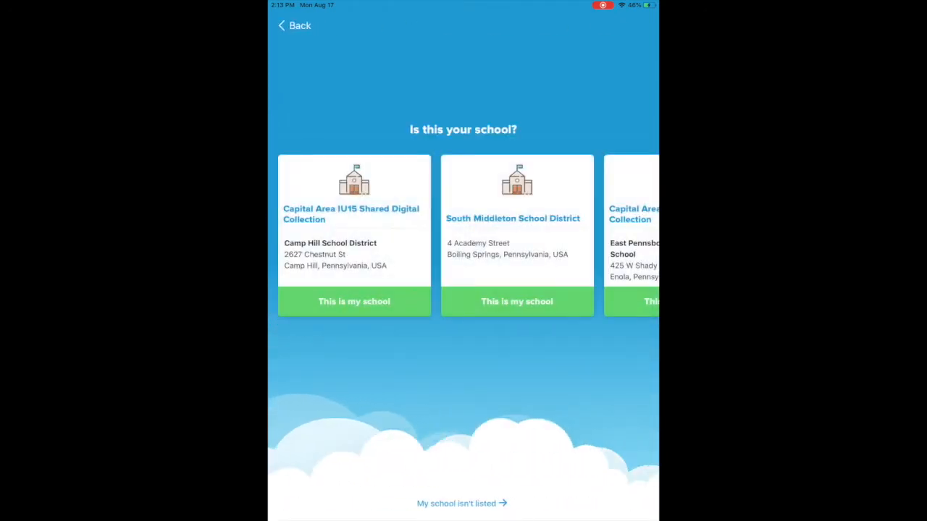
{"action": "scroll", "scroll_direction": "left", "scroll_amount": 3}
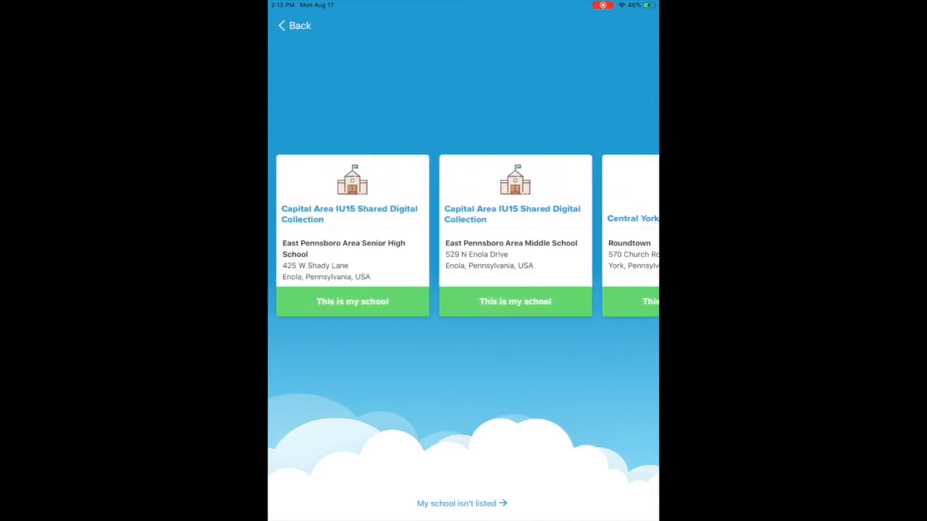
{"action": "scroll", "scroll_direction": "left", "scroll_amount": 3}
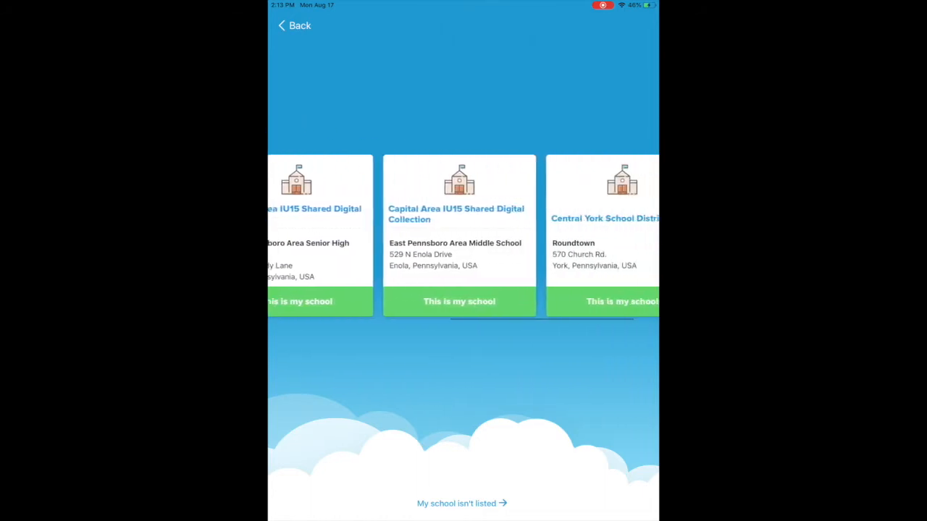
{"action": "scroll", "scroll_direction": "left", "scroll_amount": 3}
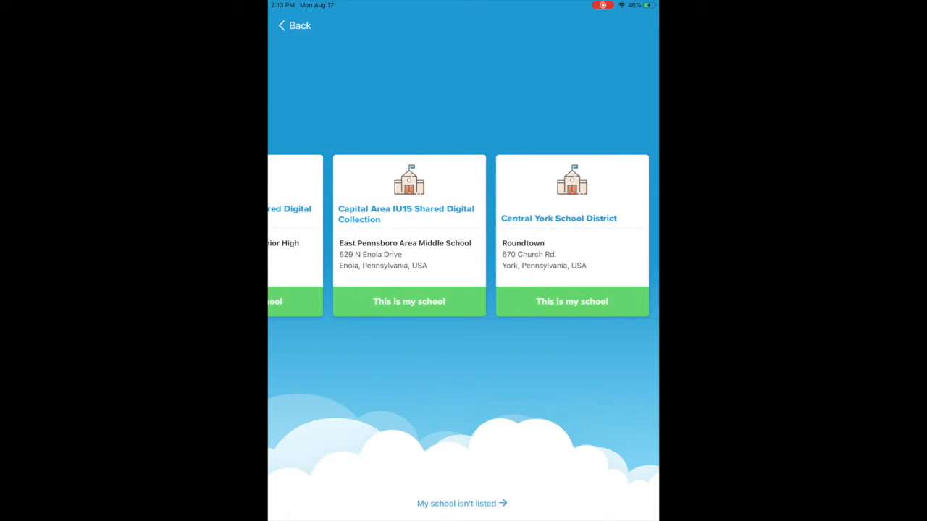
{"action": "scroll", "scroll_direction": "left", "scroll_amount": 3}
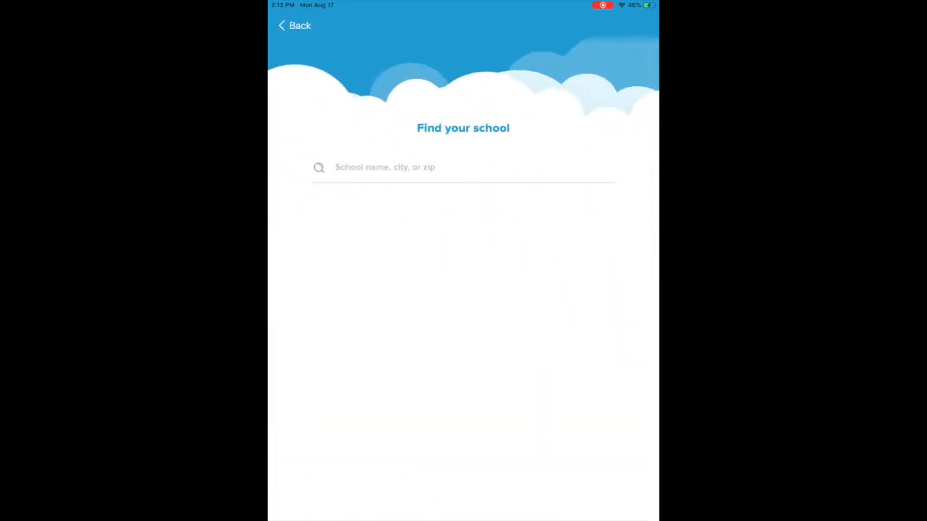
Search schools by zip 17954, revisiting the suggestions once, then pick a result as my school
{"action": "left_click", "coordinate": [463, 167]}
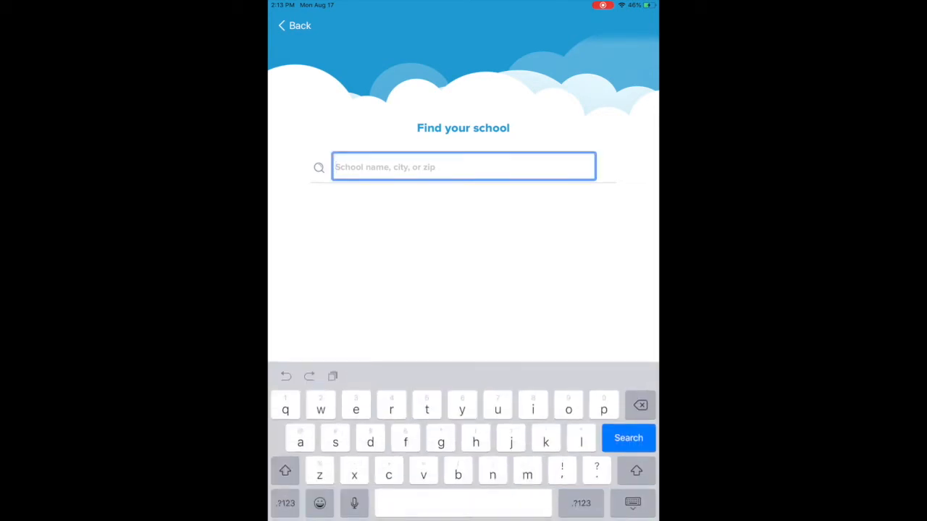
{"action": "type", "text": "17954"}
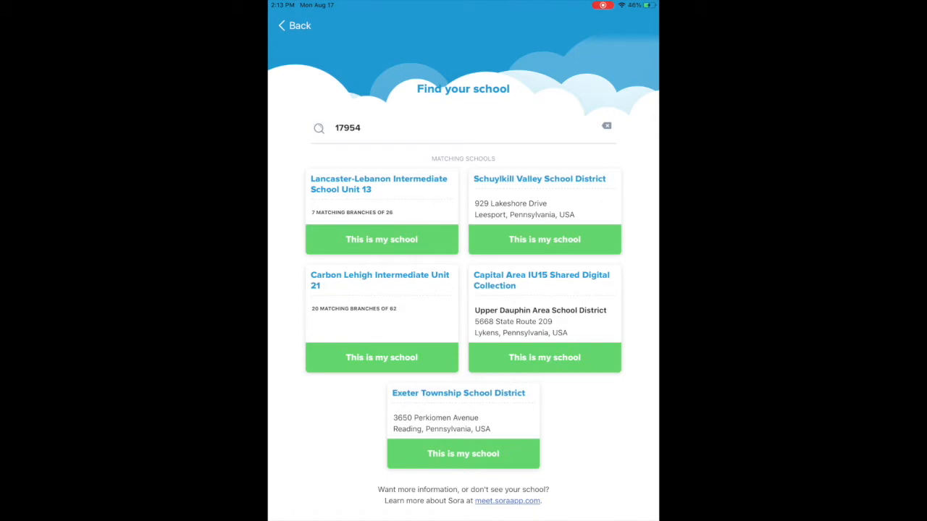
{"action": "left_click", "coordinate": [544, 358]}
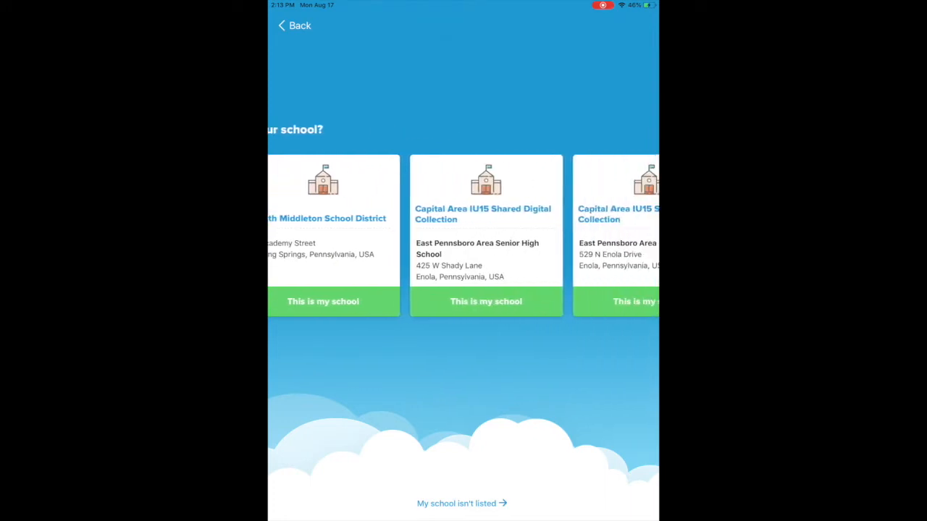
{"action": "scroll", "scroll_direction": "left", "scroll_amount": 3}
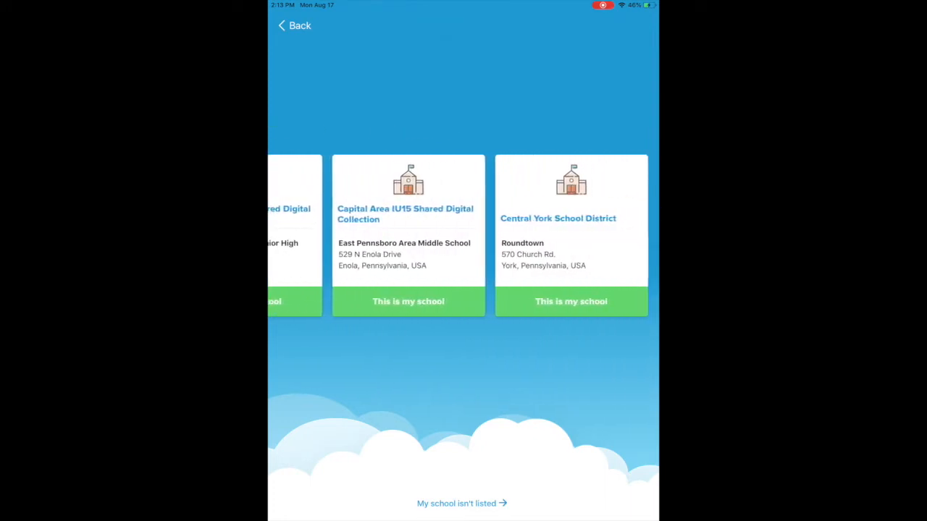
{"action": "left_click", "coordinate": [460, 502]}
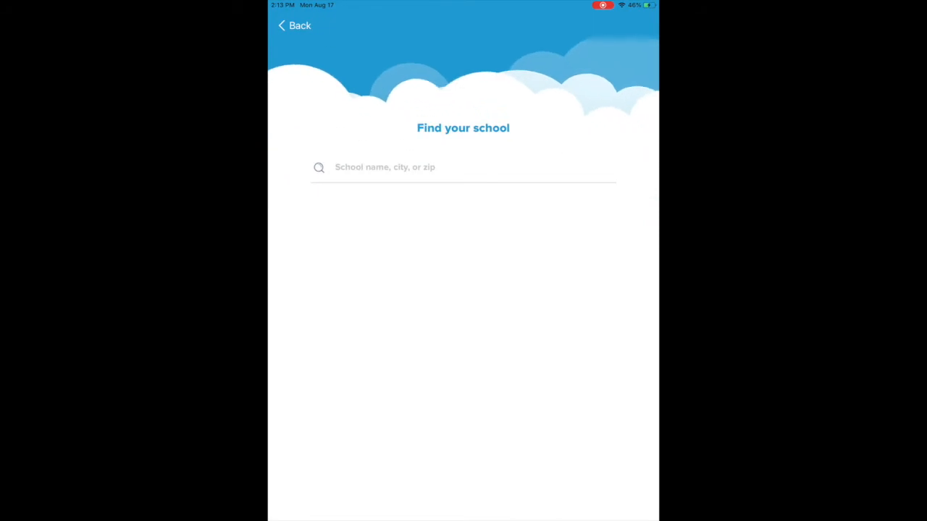
{"action": "left_click", "coordinate": [463, 168]}
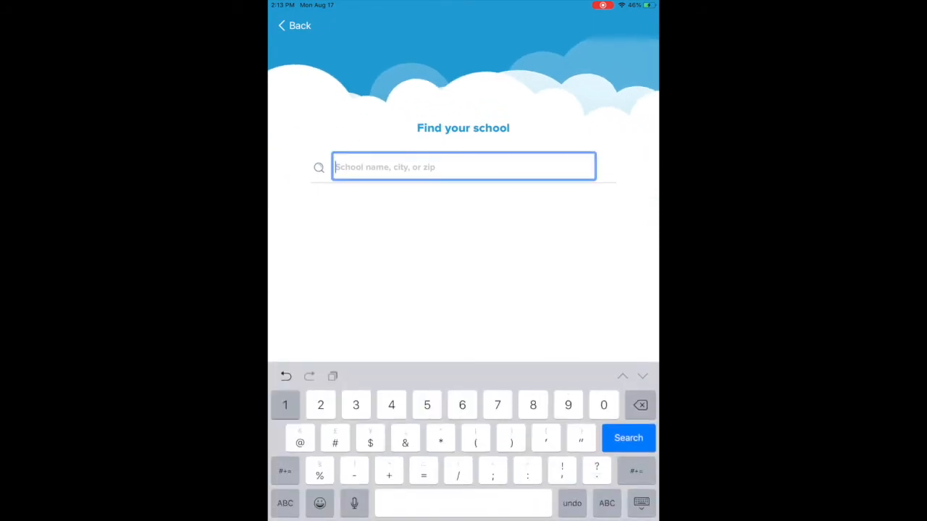
{"action": "type", "text": "17"}
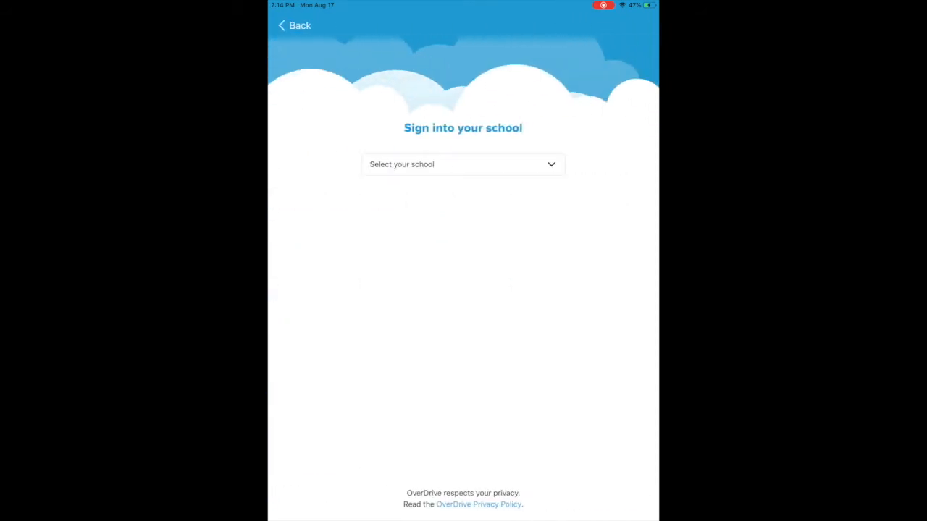
Select Upper Dauphin Area School District and start on the username field
{"action": "left_click", "coordinate": [463, 165]}
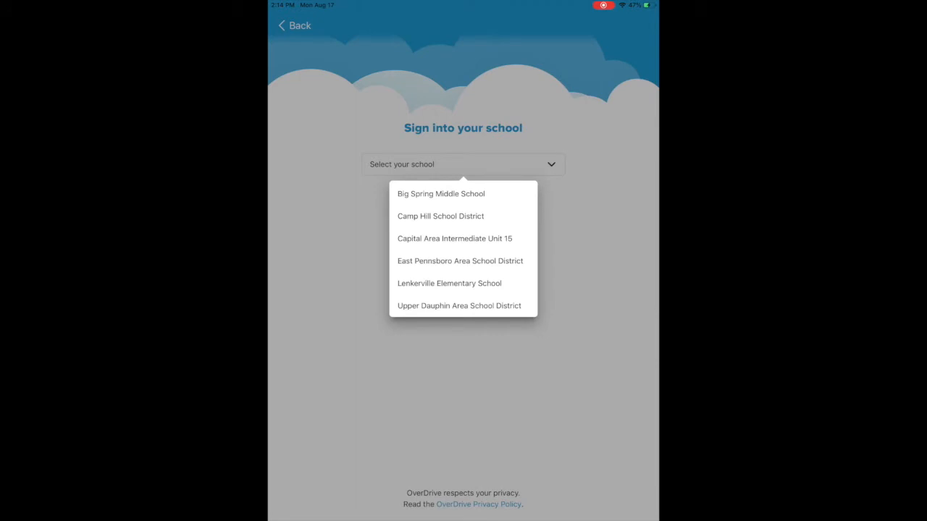
{"action": "left_click", "coordinate": [457, 306]}
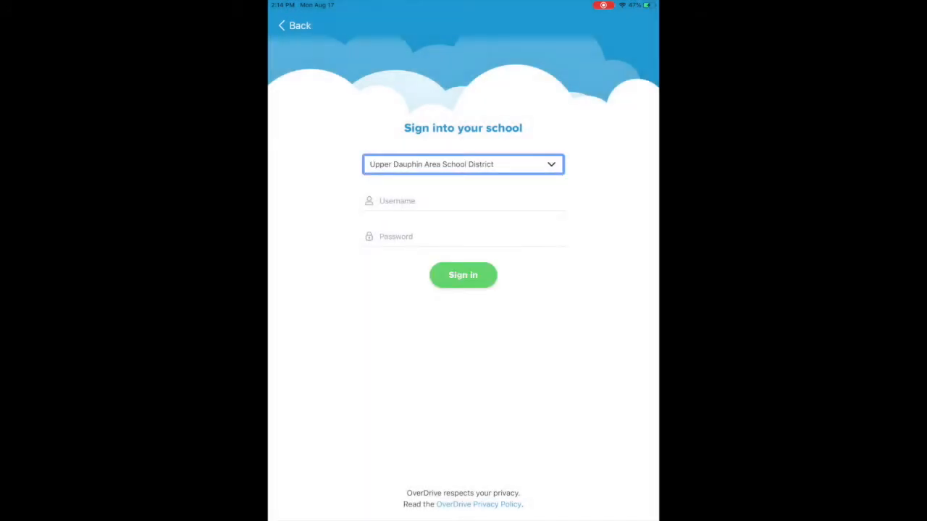
{"action": "left_click", "coordinate": [464, 200]}
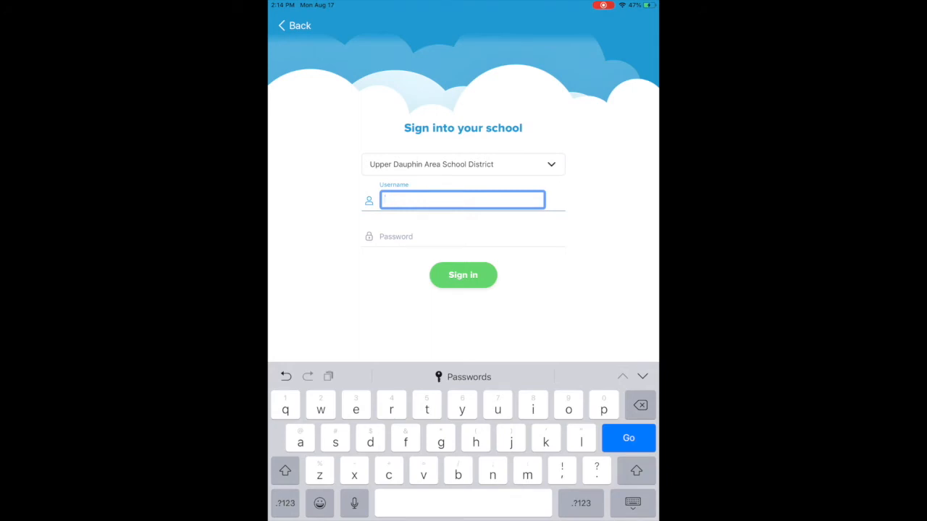
Enter the school username and password and sign in to the collection
{"action": "type", "text": "eilen"}
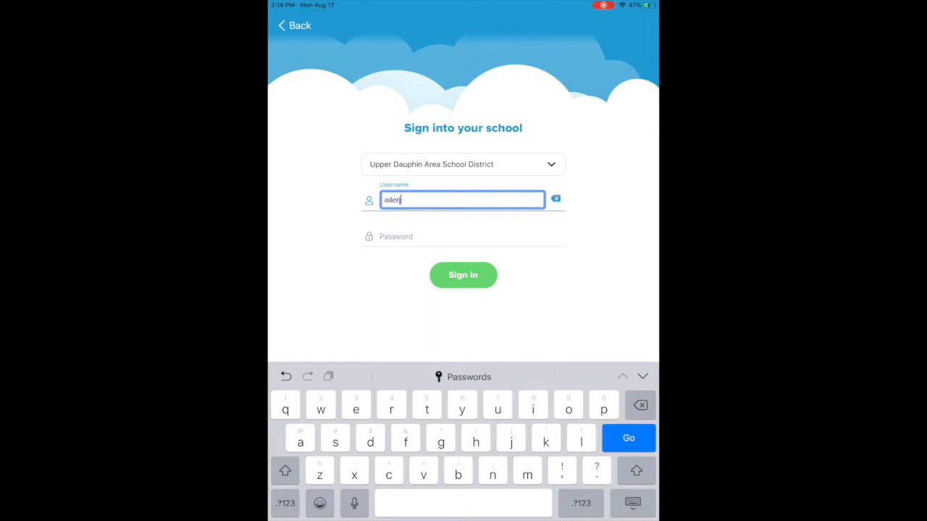
{"action": "left_click", "coordinate": [463, 236]}
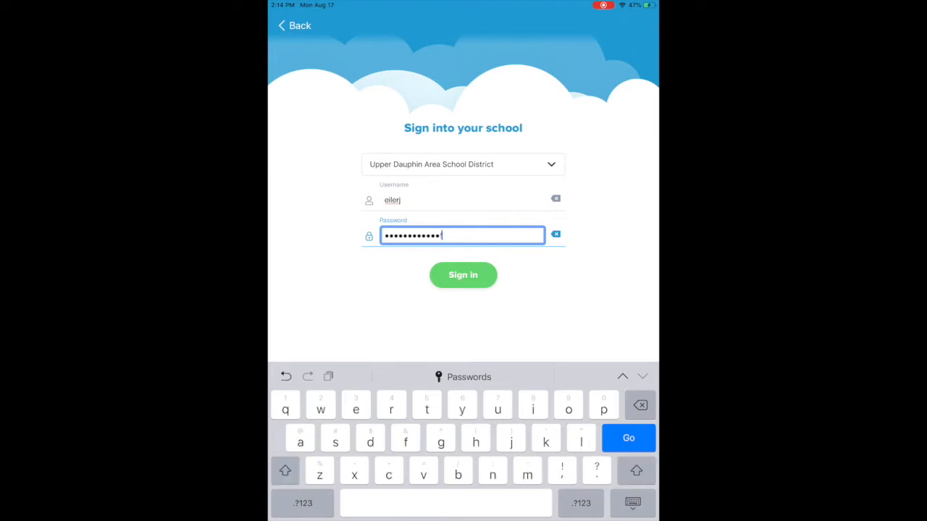
{"action": "left_click", "coordinate": [463, 275]}
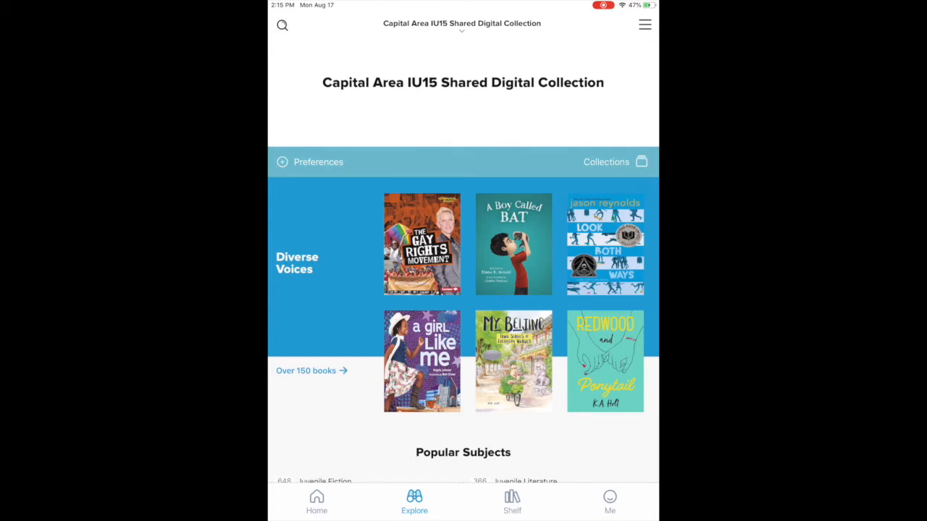
Choose Humor (Fiction) under Popular Subjects and browse its ebook list
{"action": "scroll", "scroll_direction": "down", "scroll_amount": 3}
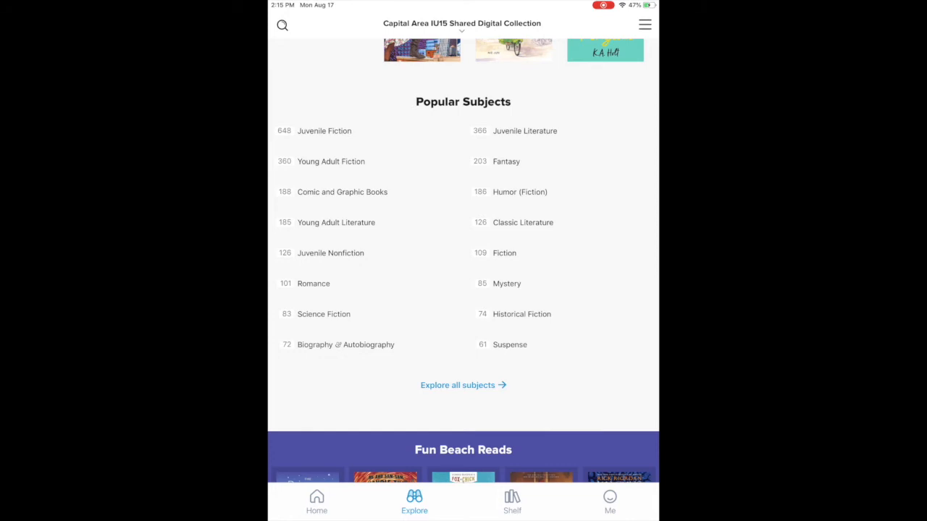
{"action": "left_click", "coordinate": [519, 191]}
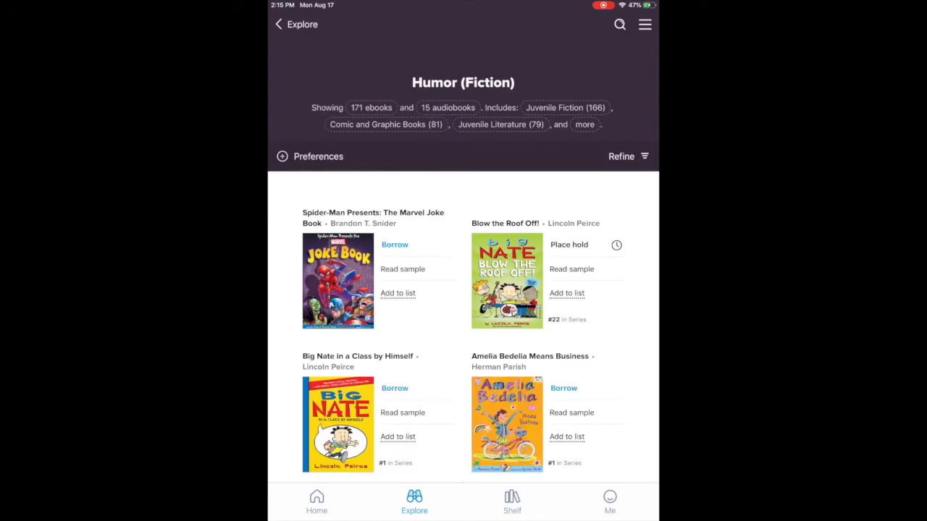
{"action": "scroll", "scroll_direction": "down", "scroll_amount": 3}
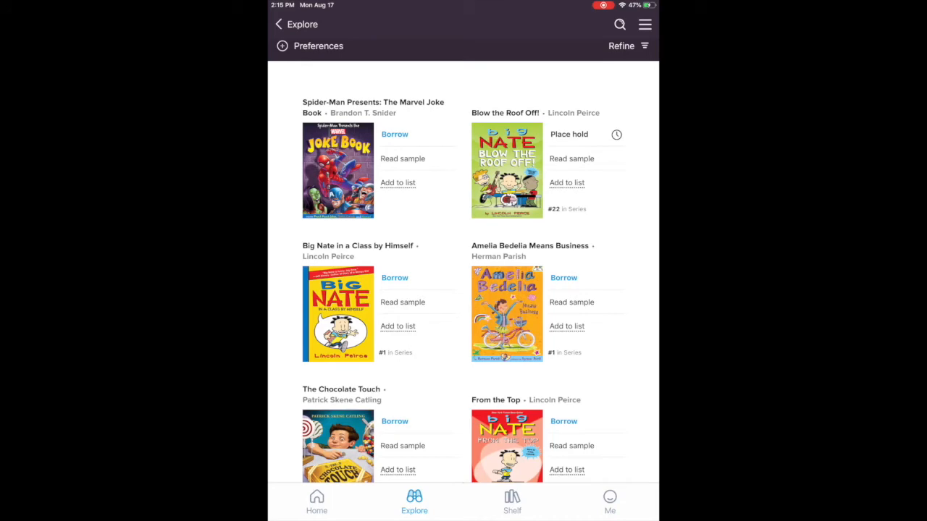
Borrow Big Nate in a Class by Himself from the Humor (Fiction) list
{"action": "left_click", "coordinate": [394, 278]}
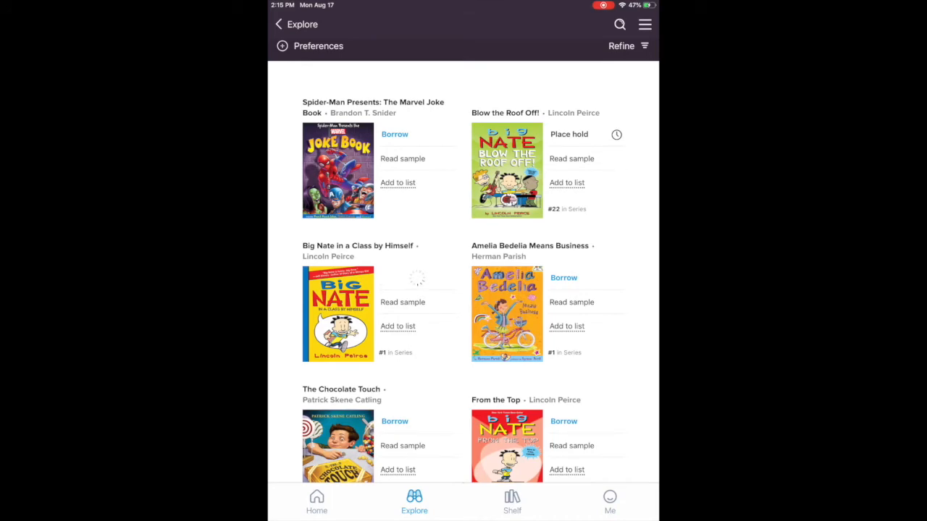
{"action": "left_click", "coordinate": [338, 313]}
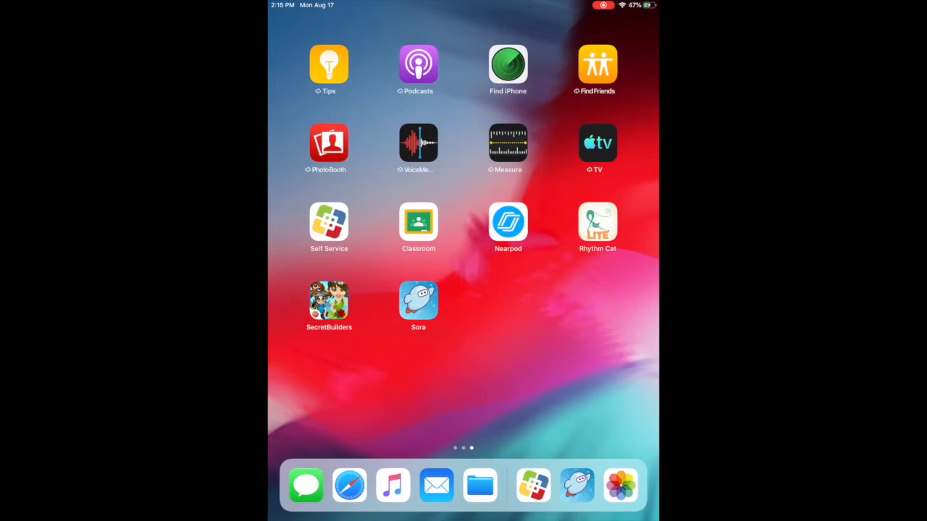
Relaunch Sora and bring up the Big Nate loan details from Loans
{"action": "left_click", "coordinate": [417, 297]}
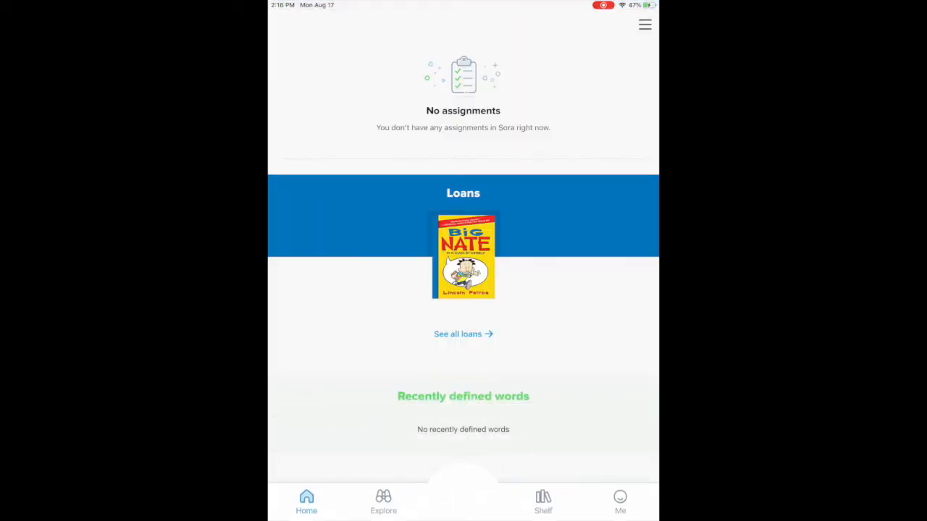
{"action": "left_click", "coordinate": [541, 501]}
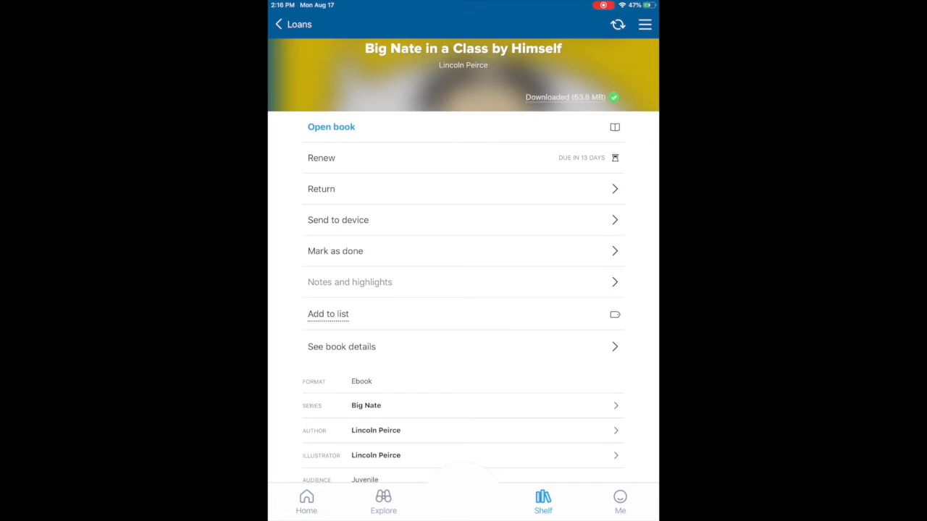
Return Big Nate in a Class by Himself and confirm, leaving the Shelf with no loans
{"action": "left_click", "coordinate": [337, 220]}
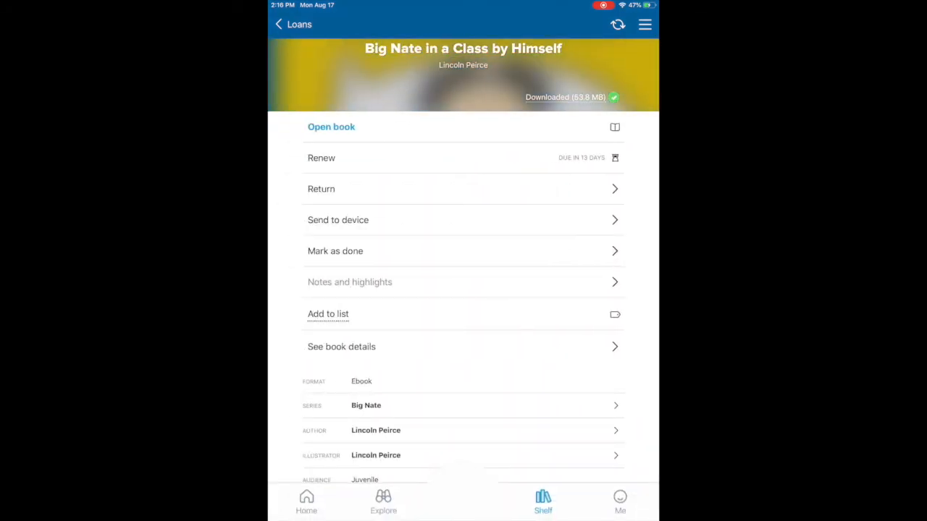
{"action": "left_click", "coordinate": [336, 250]}
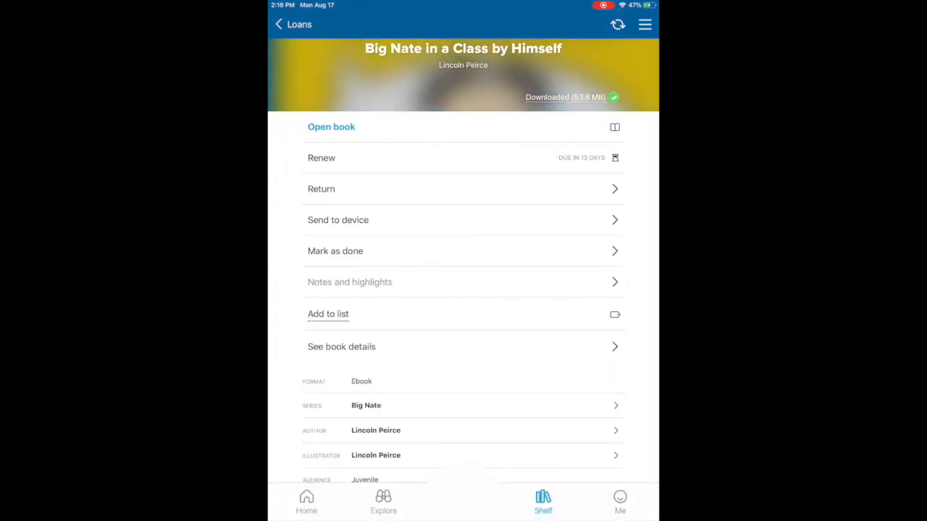
{"action": "left_click", "coordinate": [321, 188]}
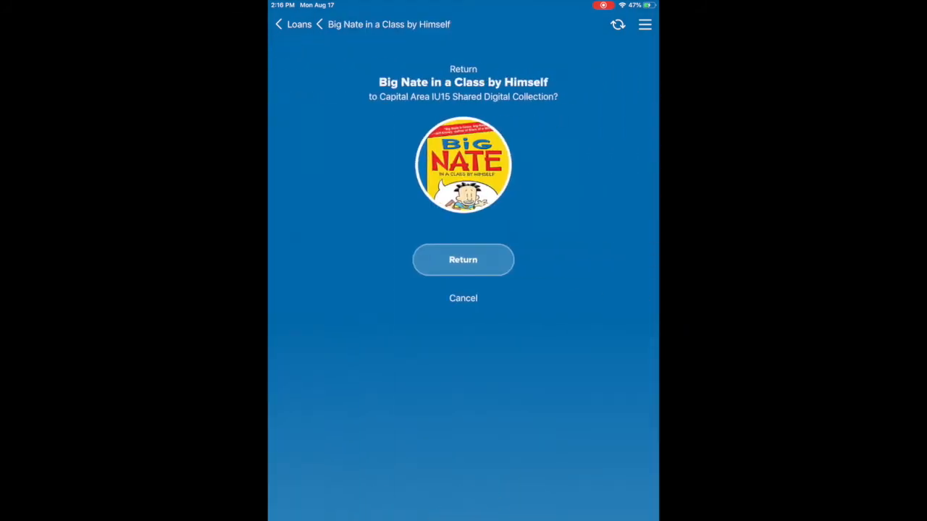
{"action": "left_click", "coordinate": [463, 259]}
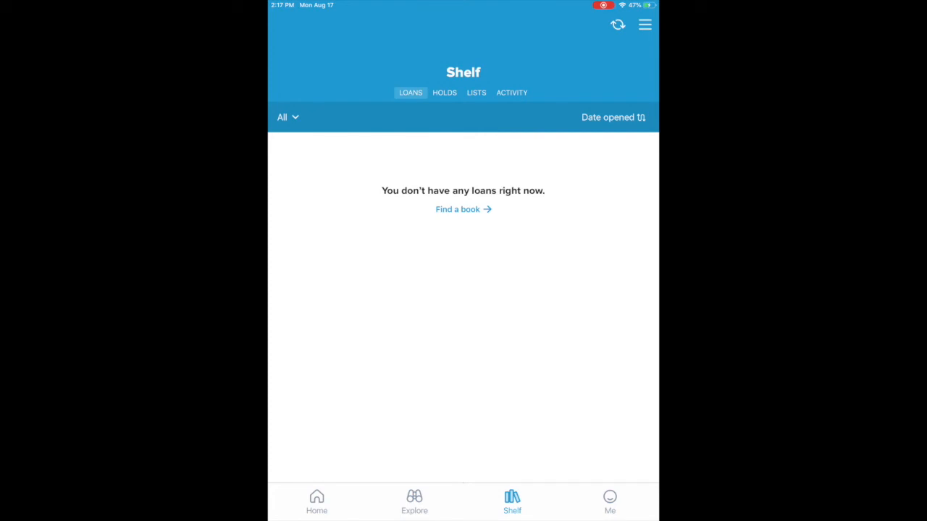
Browse the Home page, scrolling through its recommendations
{"action": "left_click", "coordinate": [316, 506]}
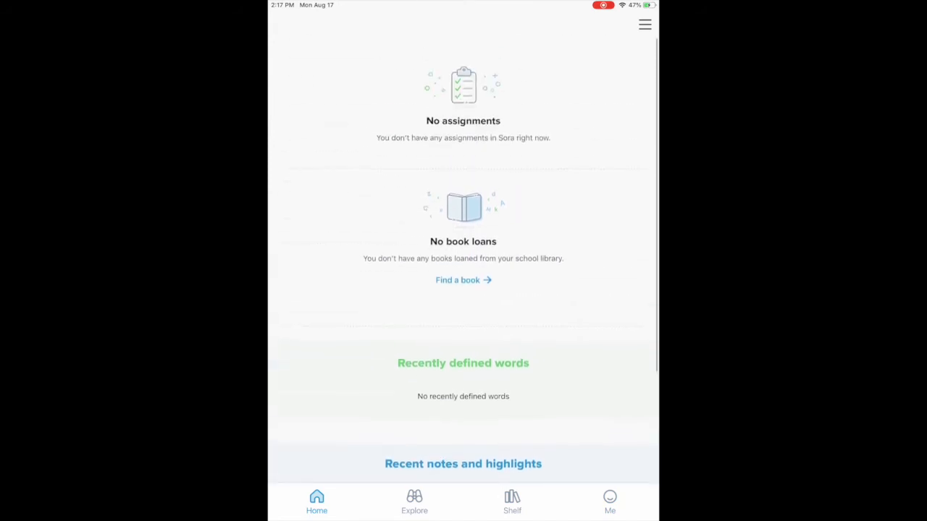
{"action": "scroll", "scroll_direction": "down", "scroll_amount": 3}
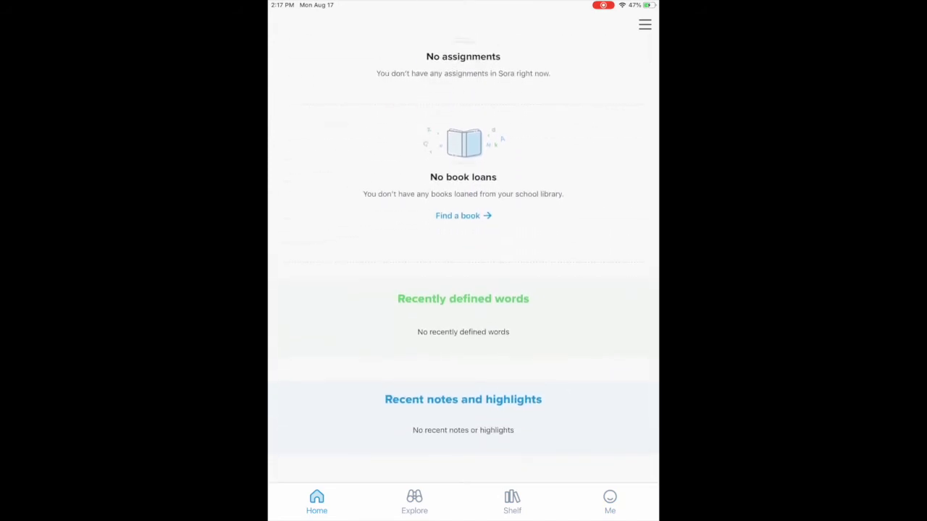
{"action": "scroll", "scroll_direction": "down", "scroll_amount": 3}
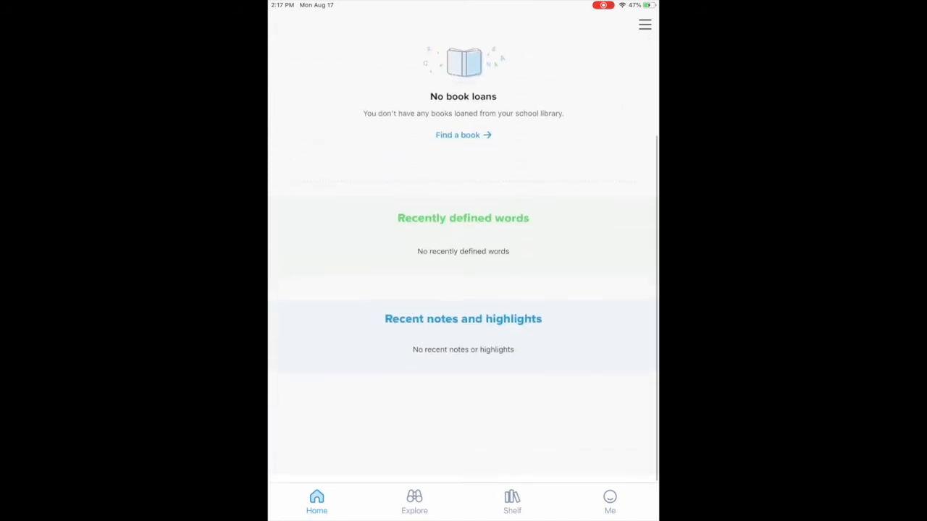
Browse the Explore collection, then bring up the account menu of libraries and settings
{"action": "left_click", "coordinate": [414, 504]}
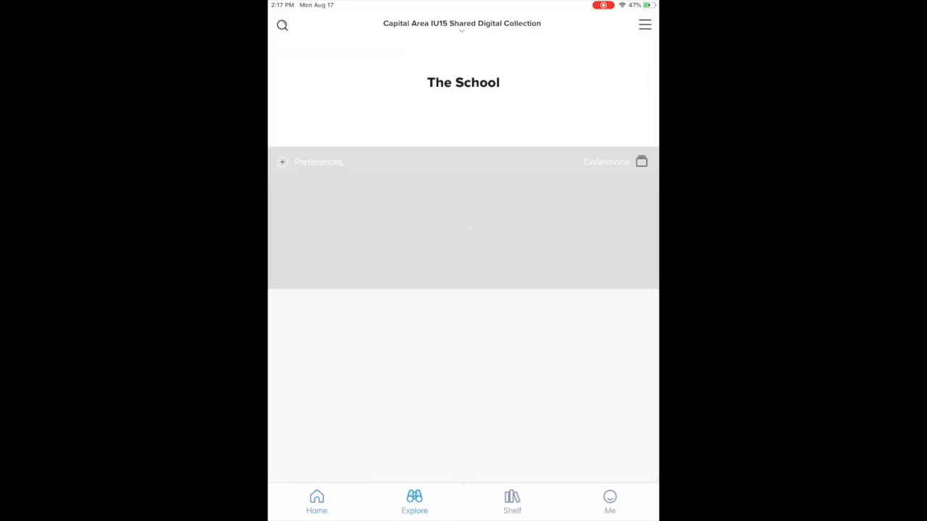
{"action": "scroll", "scroll_direction": "down", "scroll_amount": 3}
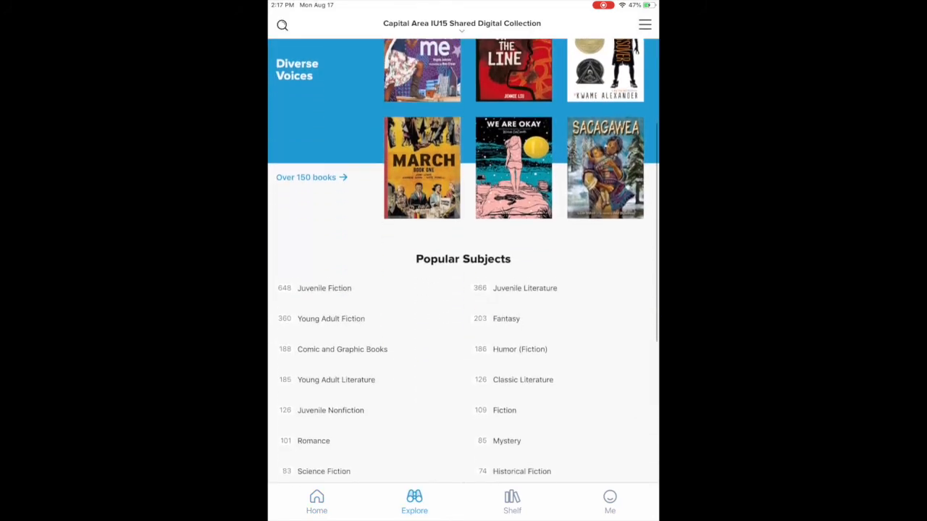
{"action": "scroll", "scroll_direction": "down", "scroll_amount": 3}
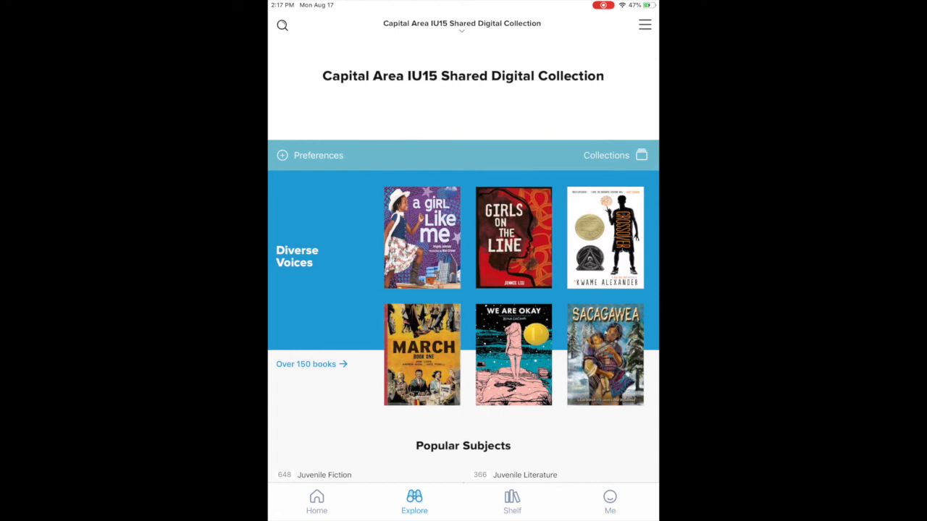
{"action": "left_click", "coordinate": [280, 26]}
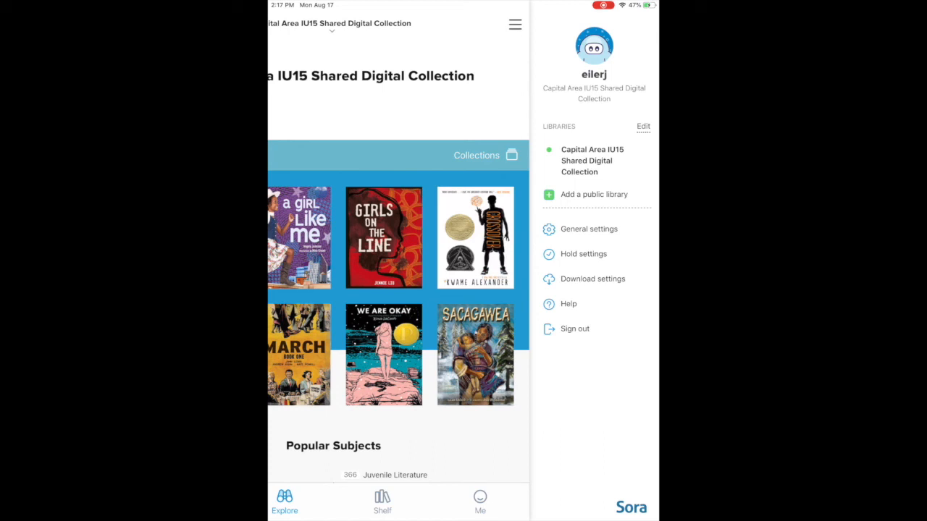
Review the General settings and the Download settings, returning to the menu after each
{"action": "left_click", "coordinate": [588, 228]}
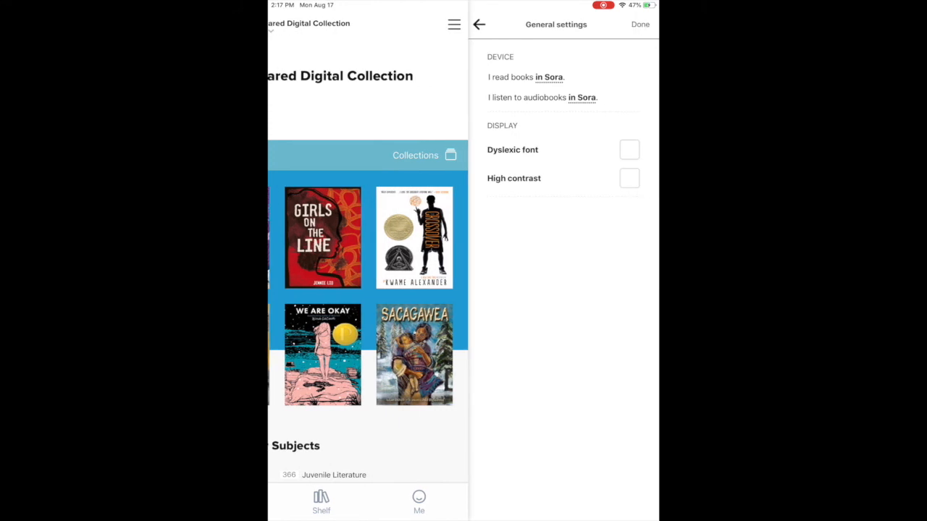
{"action": "left_click", "coordinate": [479, 23]}
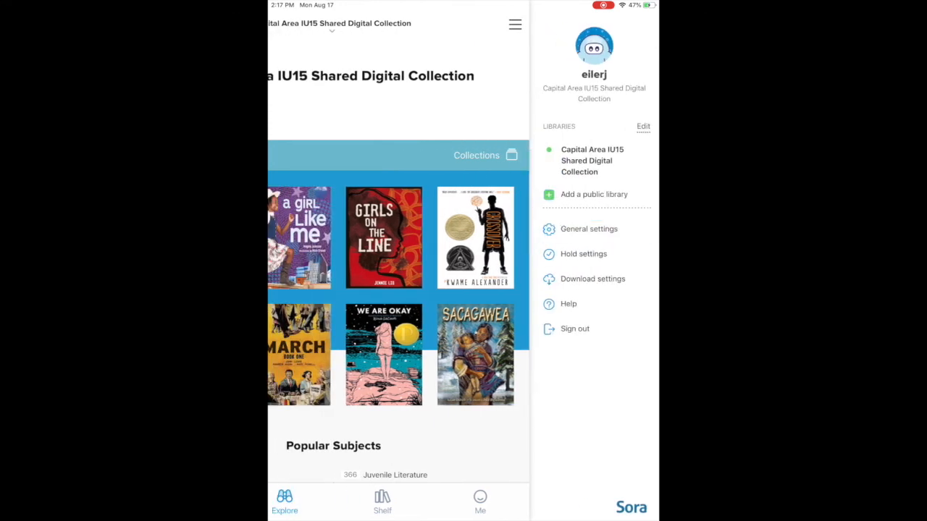
{"action": "left_click", "coordinate": [583, 253]}
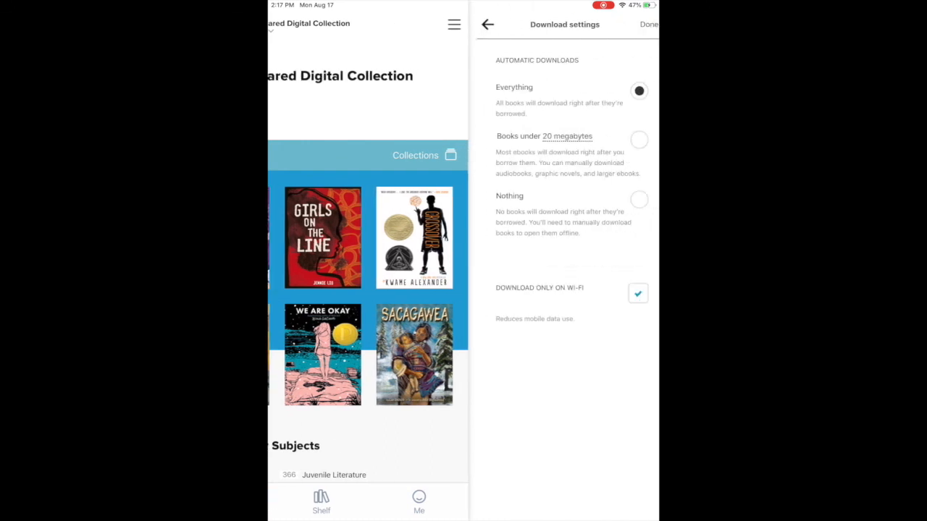
{"action": "left_click", "coordinate": [488, 23]}
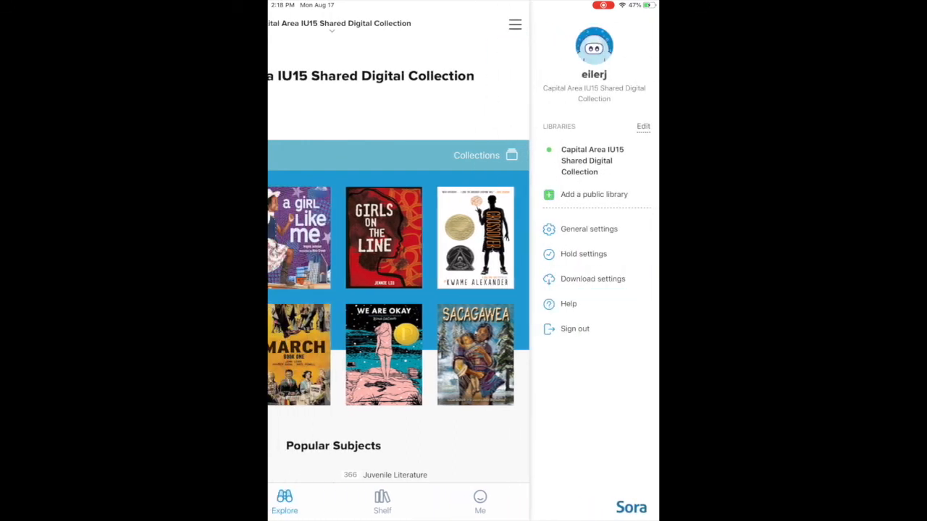
Show the Shelf's Holds tab, which lists no holds
{"action": "scroll", "scroll_direction": "down", "scroll_amount": 3}
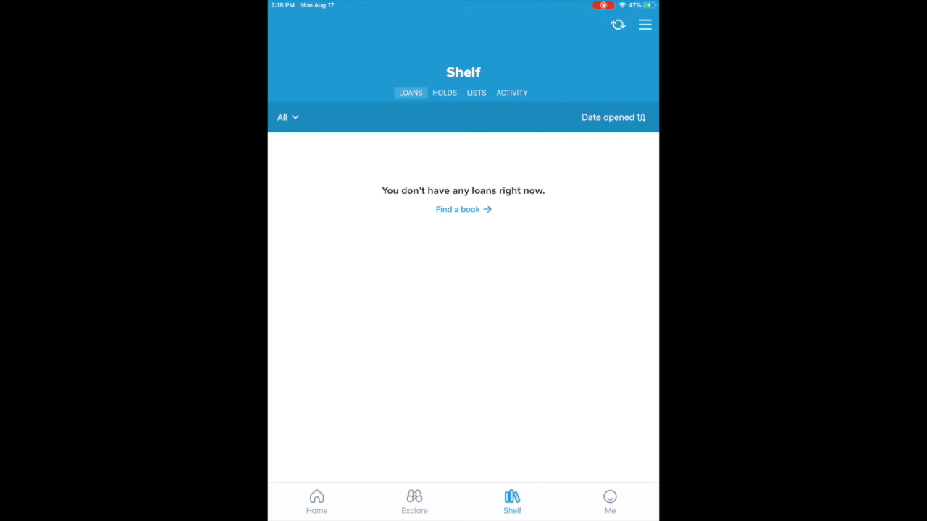
{"action": "left_click", "coordinate": [443, 92]}
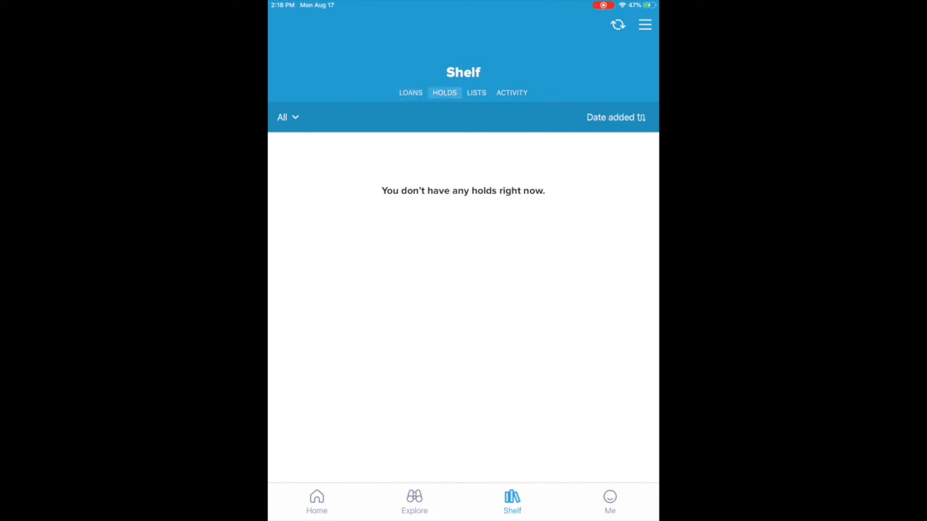
View the Shelf's Lists and Activity tabs, then the Me profile with 4 of 30 achievements
{"action": "left_click", "coordinate": [475, 93]}
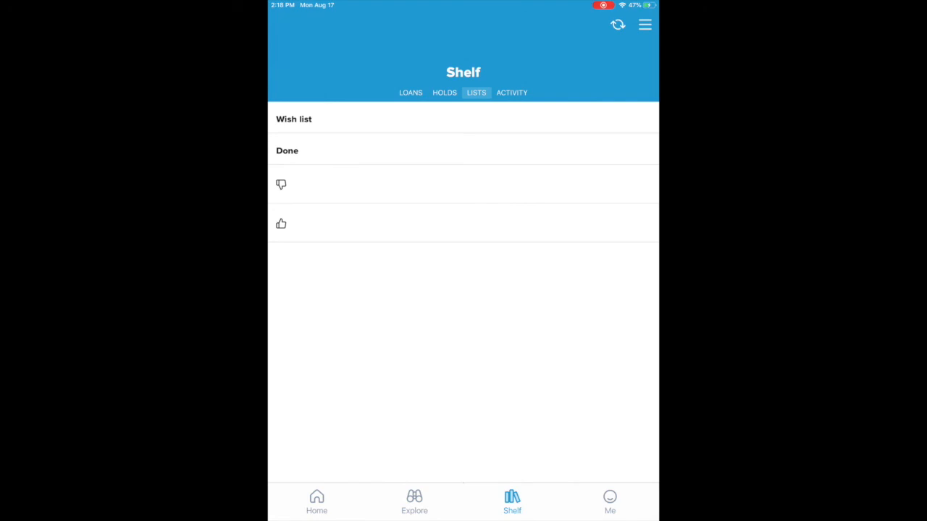
{"action": "left_click", "coordinate": [511, 93]}
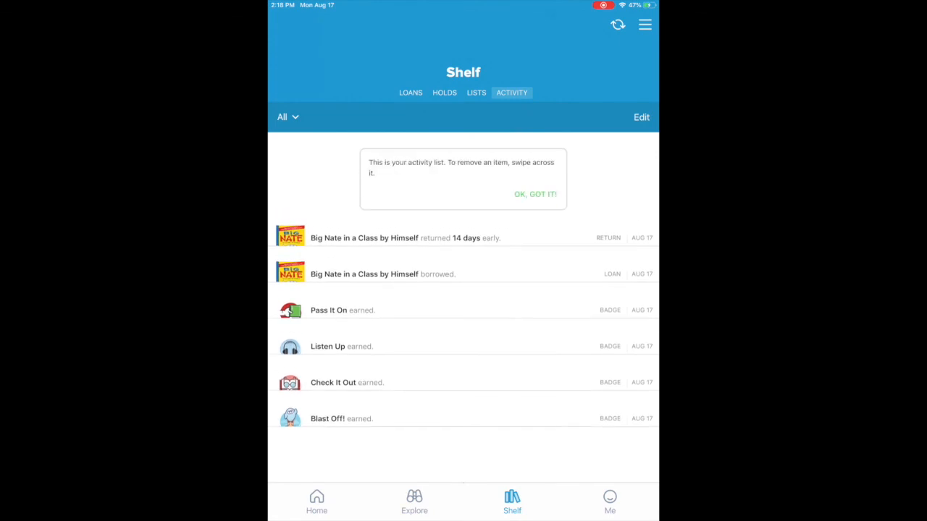
{"action": "left_click", "coordinate": [608, 498]}
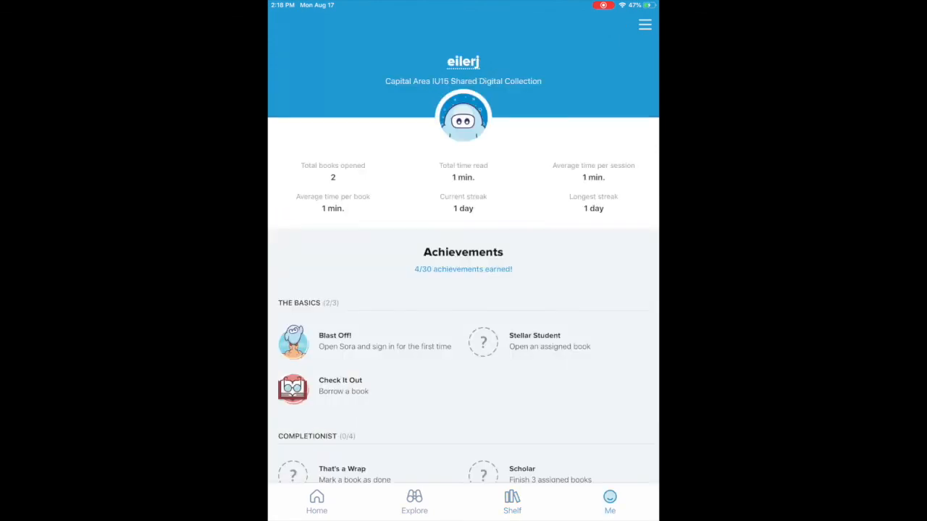